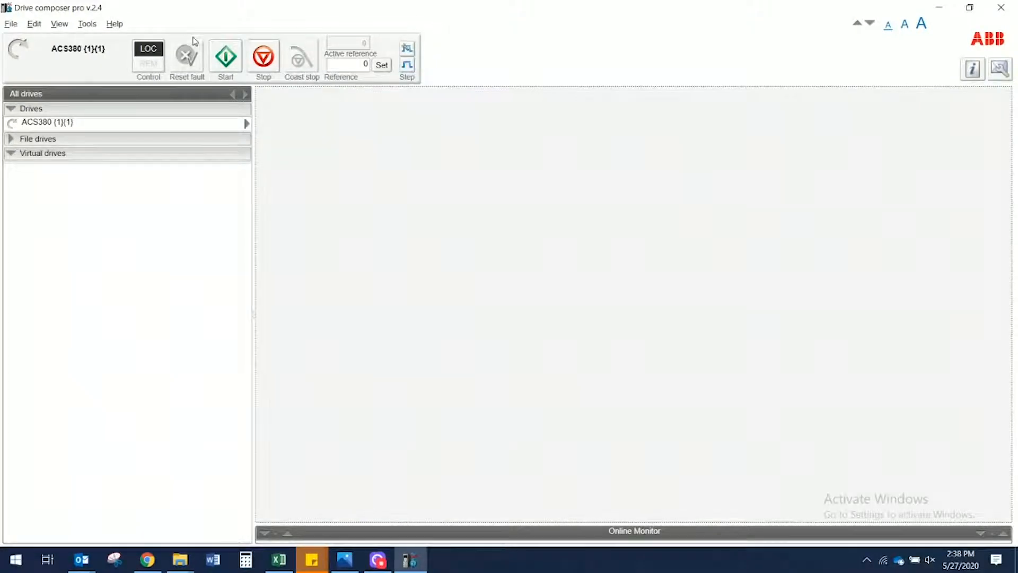
pyautogui.moveTo(43, 123)
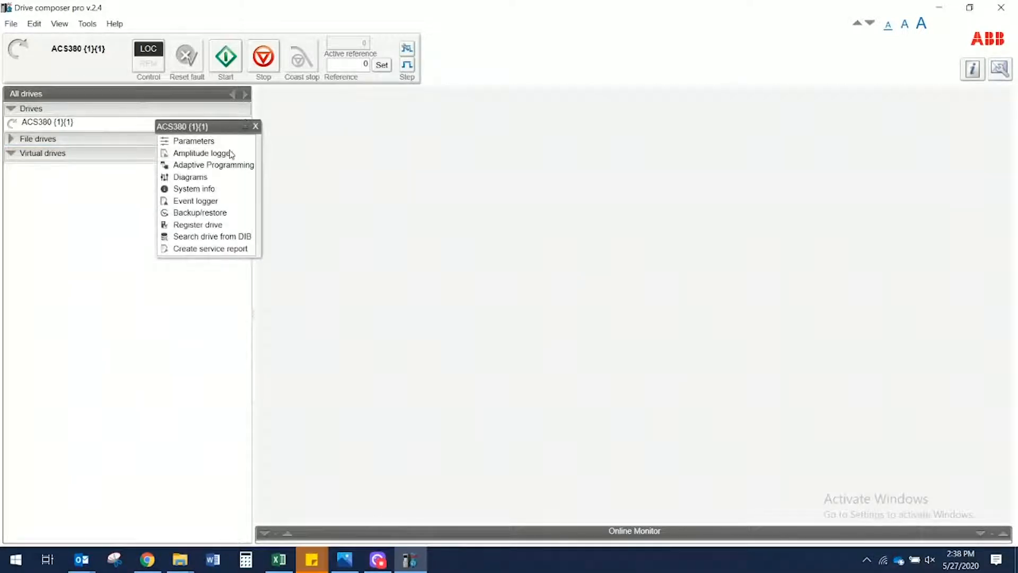
pyautogui.moveTo(223, 213)
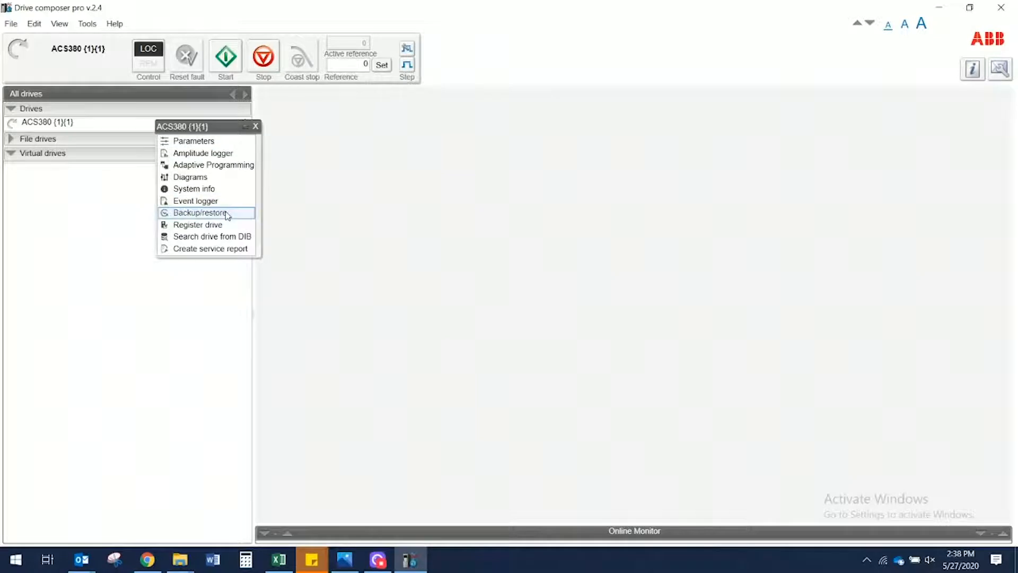
# - Open Backup/restore for the ACS380 drive from its context menu
pyautogui.click(201, 213)
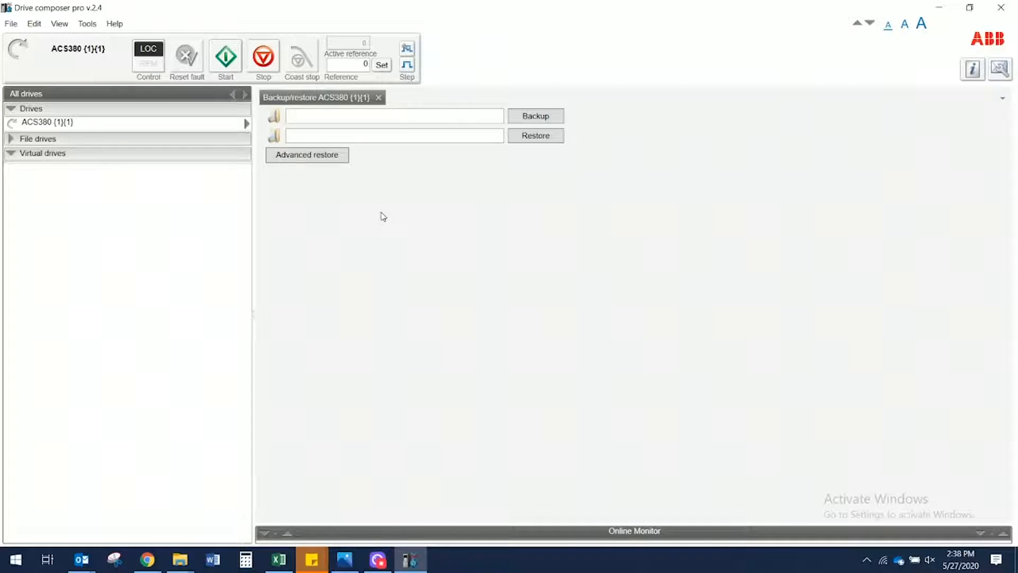
pyautogui.moveTo(588, 129)
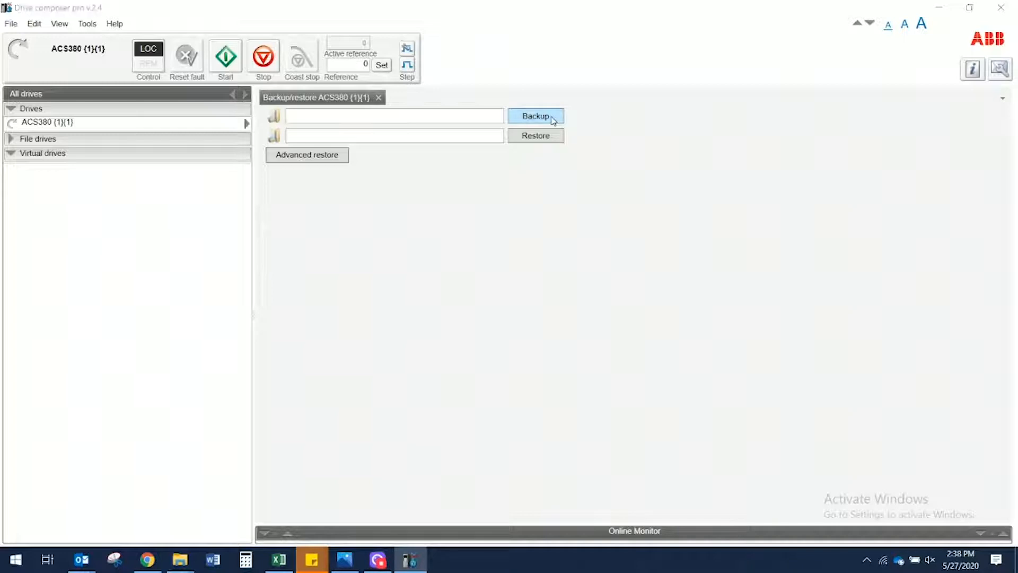
# - Save a new parameter backup of the ACS380 under the file name 'Demobackup'
pyautogui.click(536, 116)
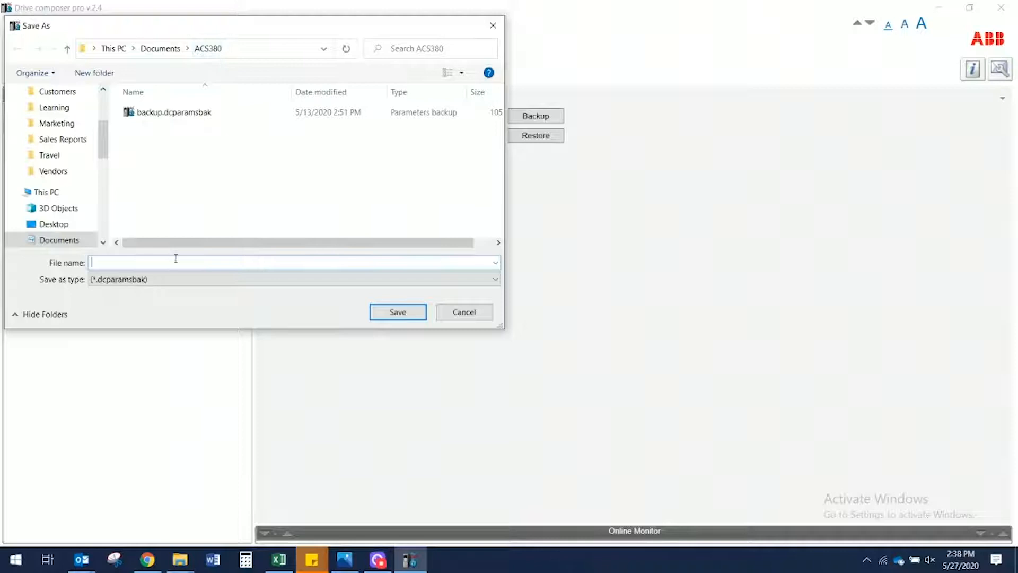
pyautogui.write('D')
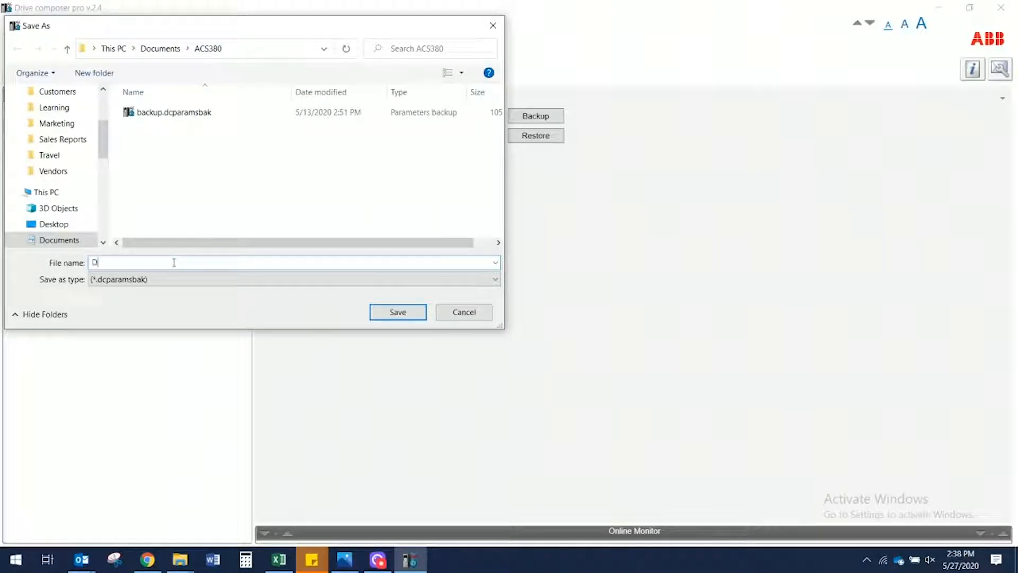
pyautogui.write('emobackup')
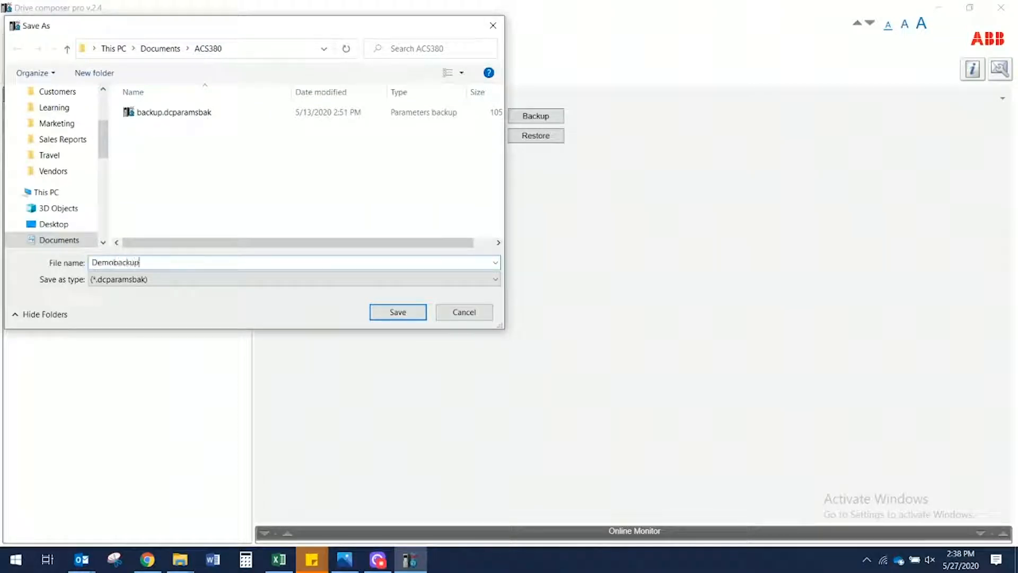
pyautogui.click(397, 312)
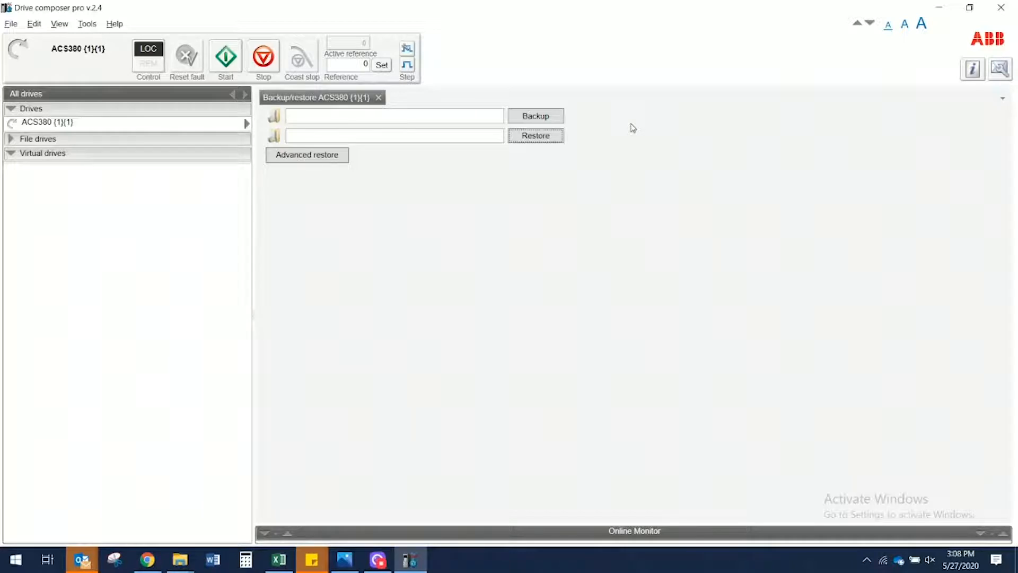
pyautogui.moveTo(605, 135)
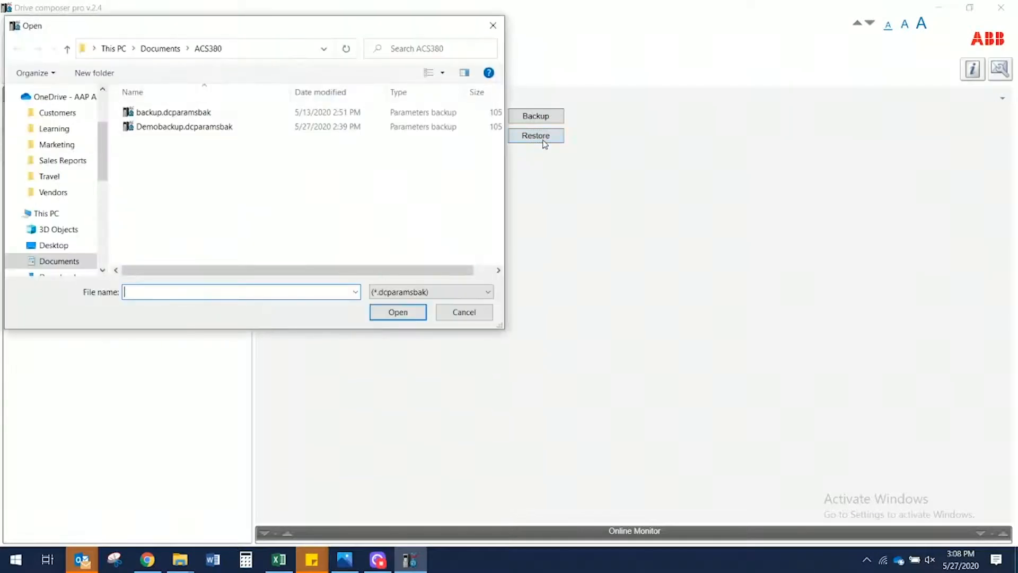
# - Restore parameters from Demobackup.dcparamsbak, acknowledge the reload, and dismiss the restore report
pyautogui.click(183, 126)
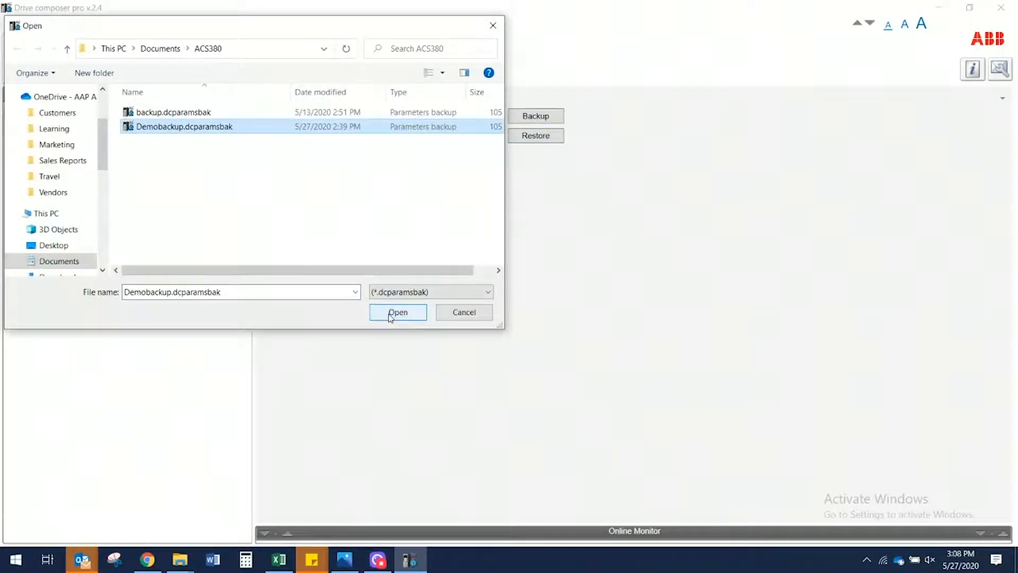
pyautogui.click(398, 312)
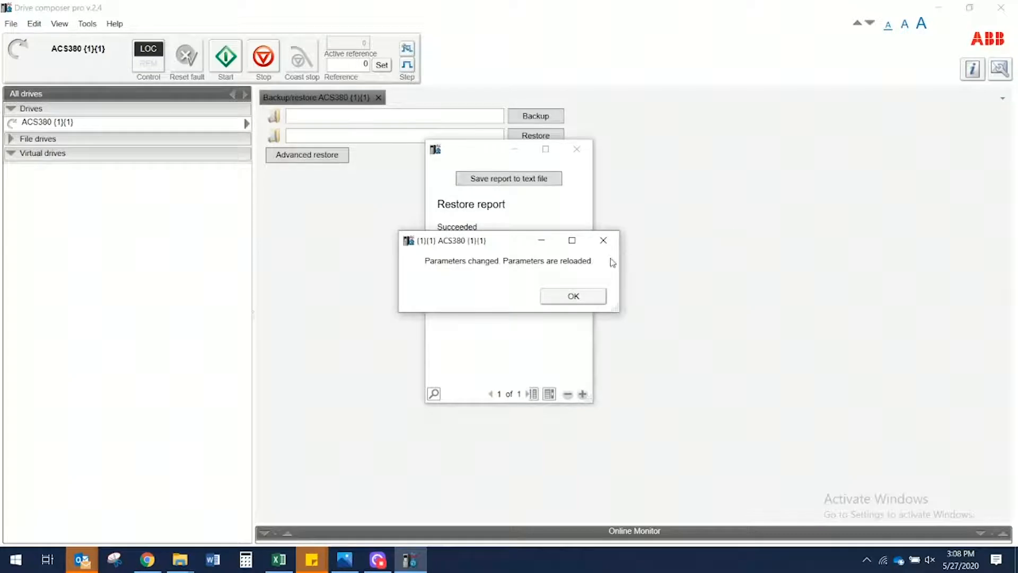
pyautogui.click(573, 296)
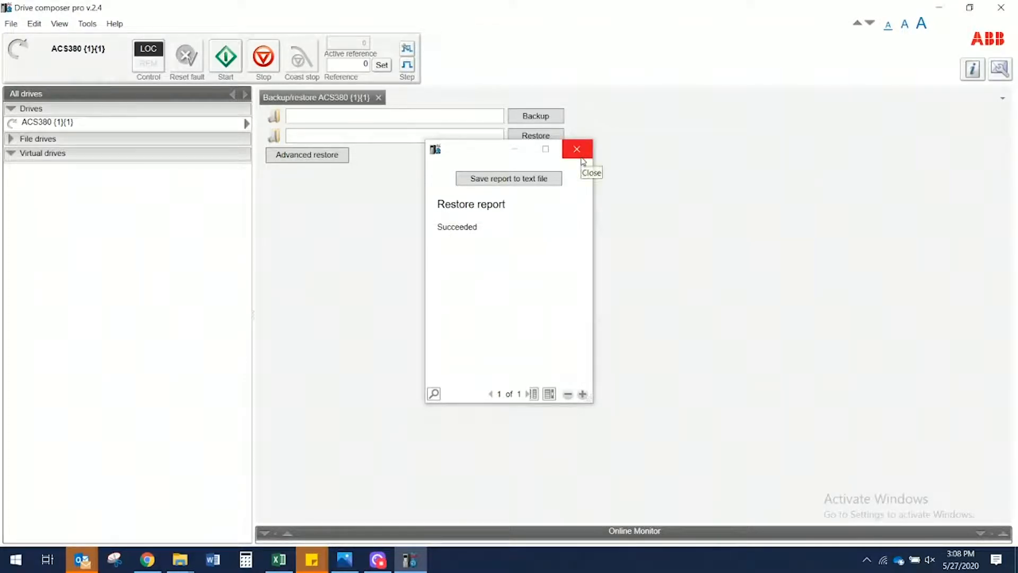
pyautogui.click(577, 148)
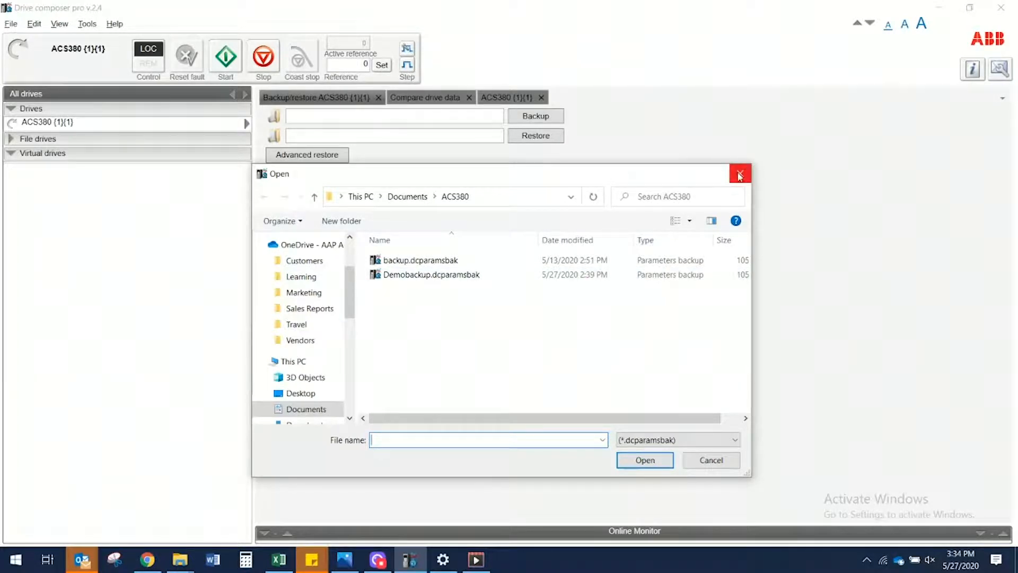
pyautogui.moveTo(739, 175)
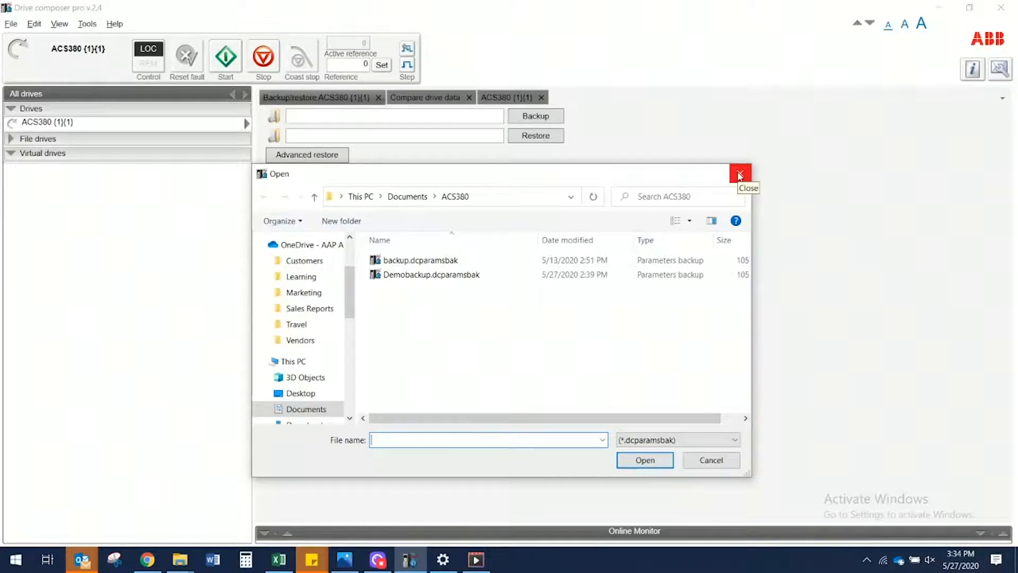
# - Close the Advanced restore file picker without choosing a backup file
pyautogui.click(739, 175)
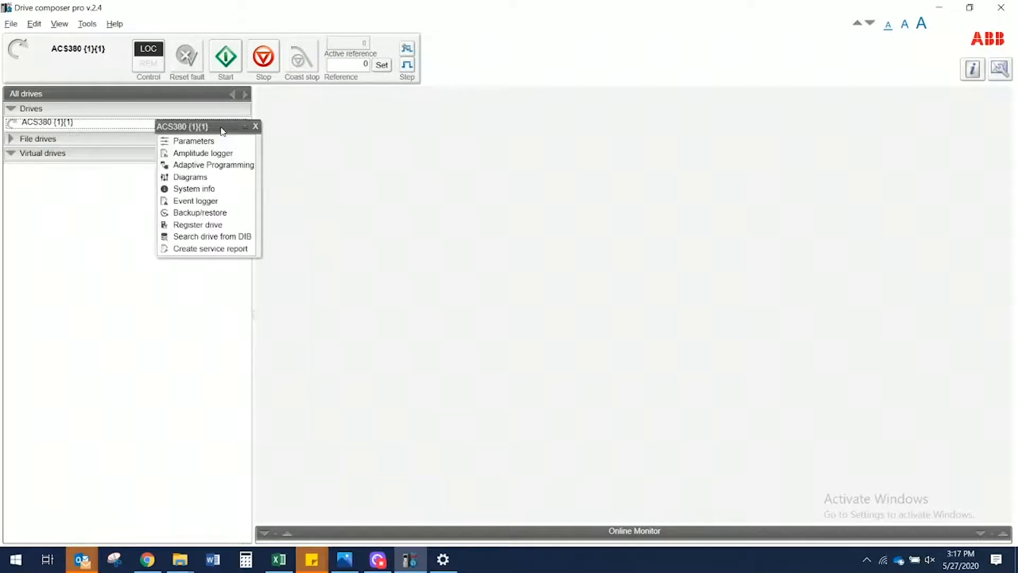
pyautogui.moveTo(213, 201)
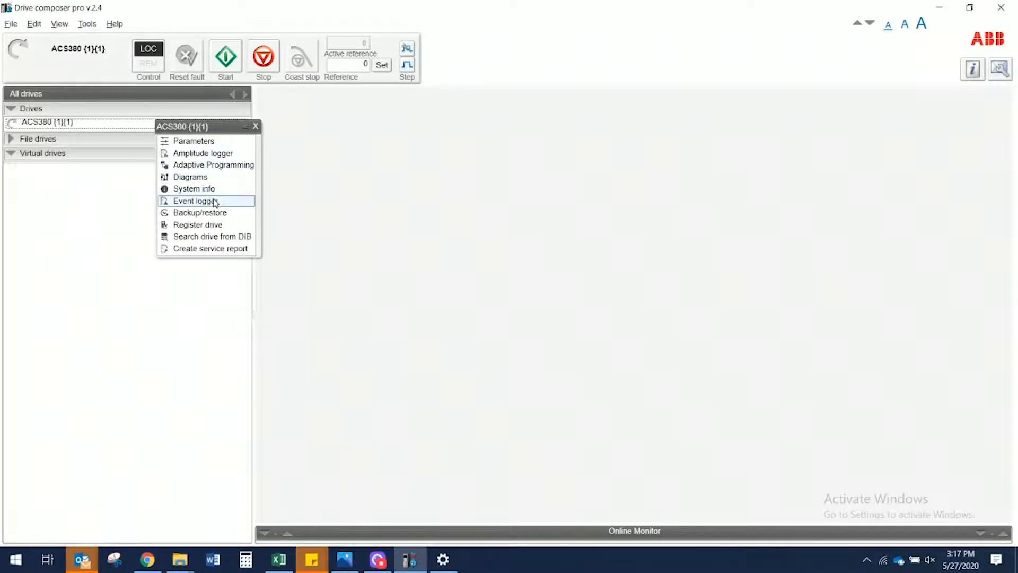
# - Open the ACS380 Event logger and select the Control panel loss entry
pyautogui.click(202, 201)
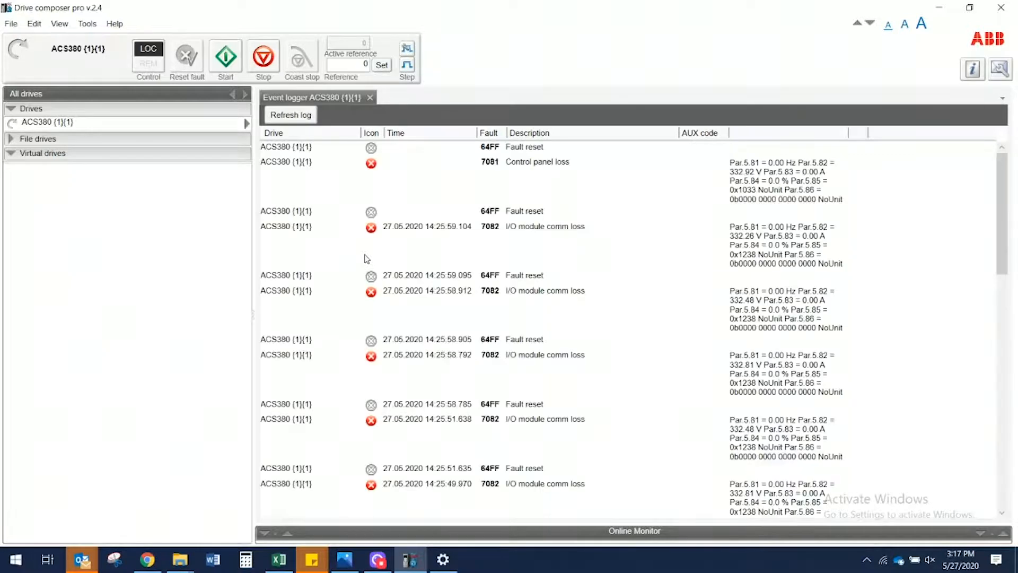
pyautogui.moveTo(386, 197)
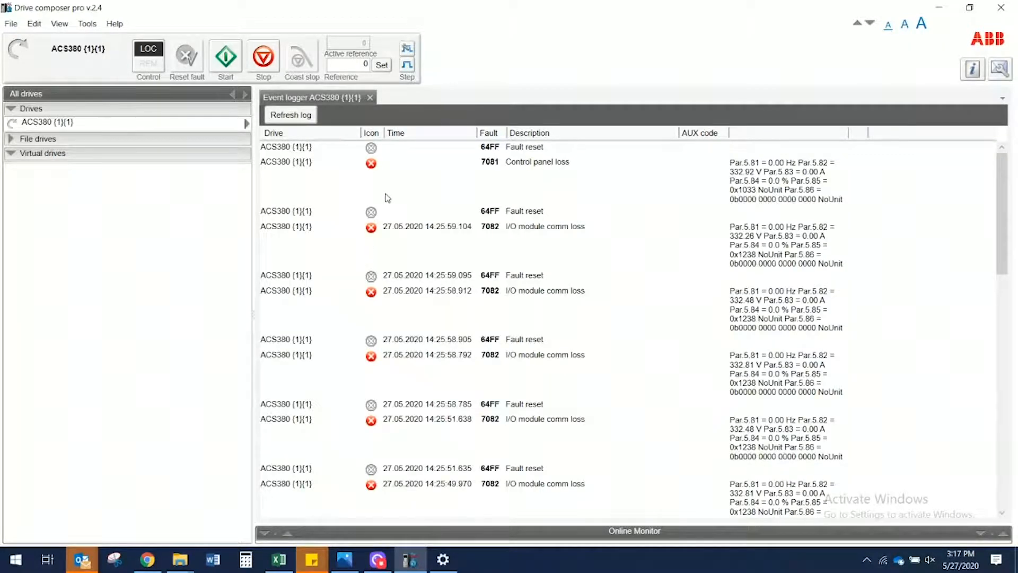
pyautogui.click(443, 168)
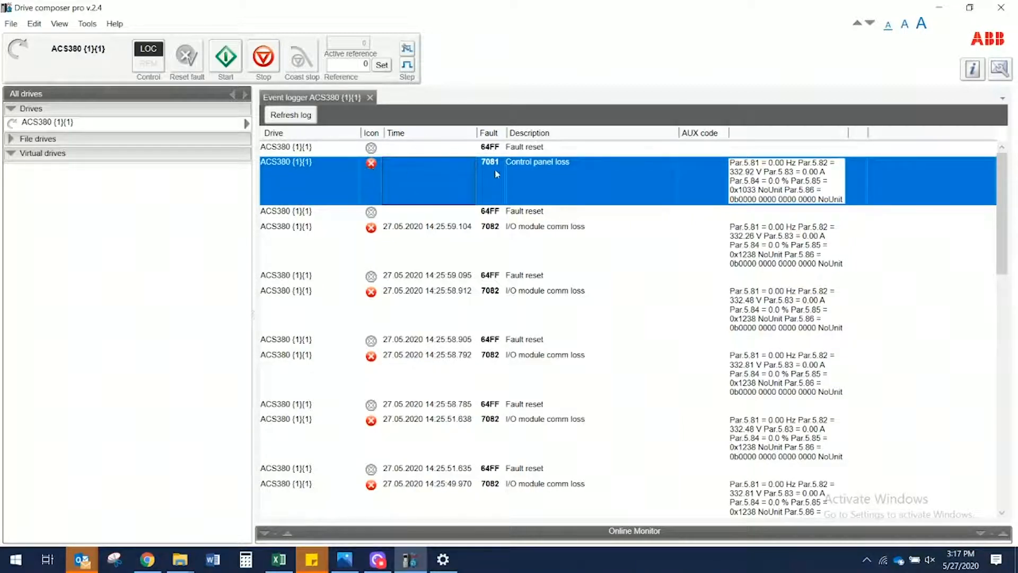
pyautogui.moveTo(528, 170)
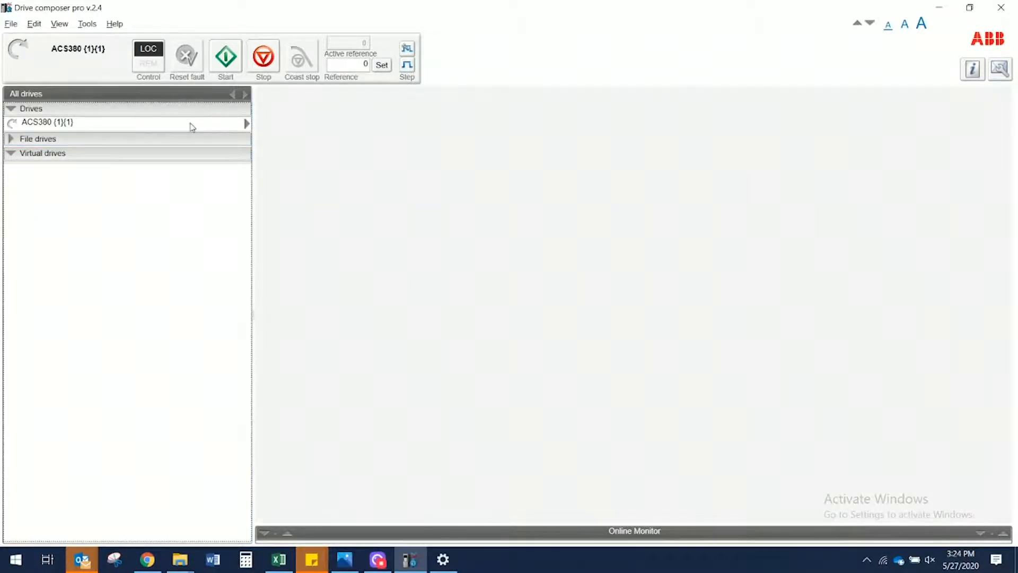
pyautogui.moveTo(192, 126)
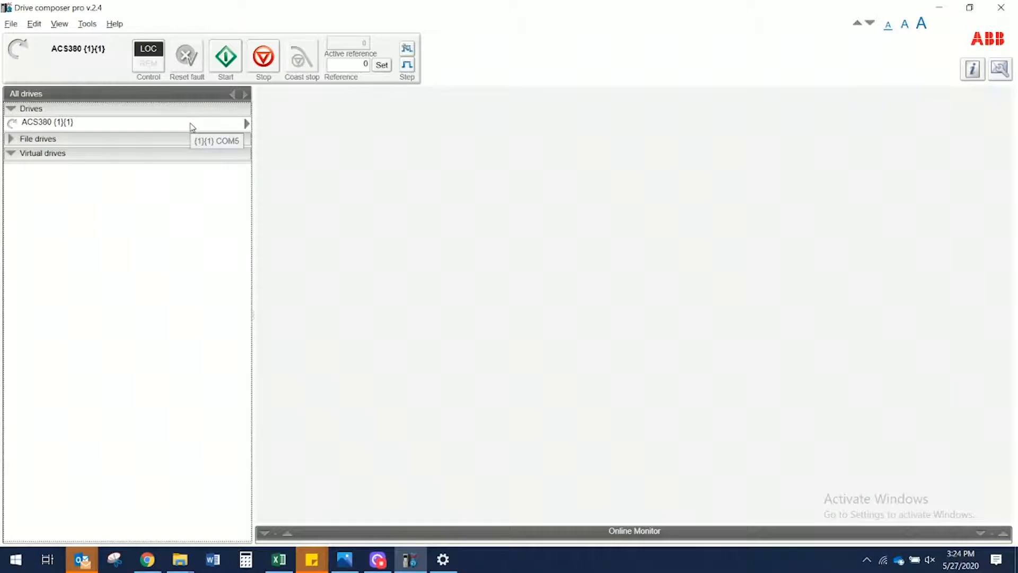
# - Open the ACS380 parameter list, filter it by keyword 'start', then clear the filter
pyautogui.rightClick(53, 123)
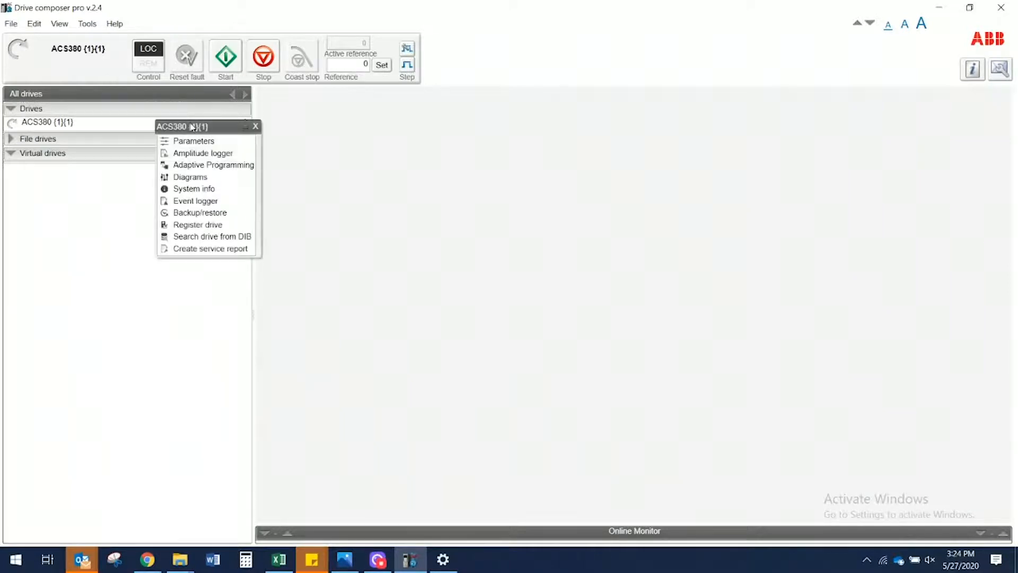
pyautogui.click(194, 140)
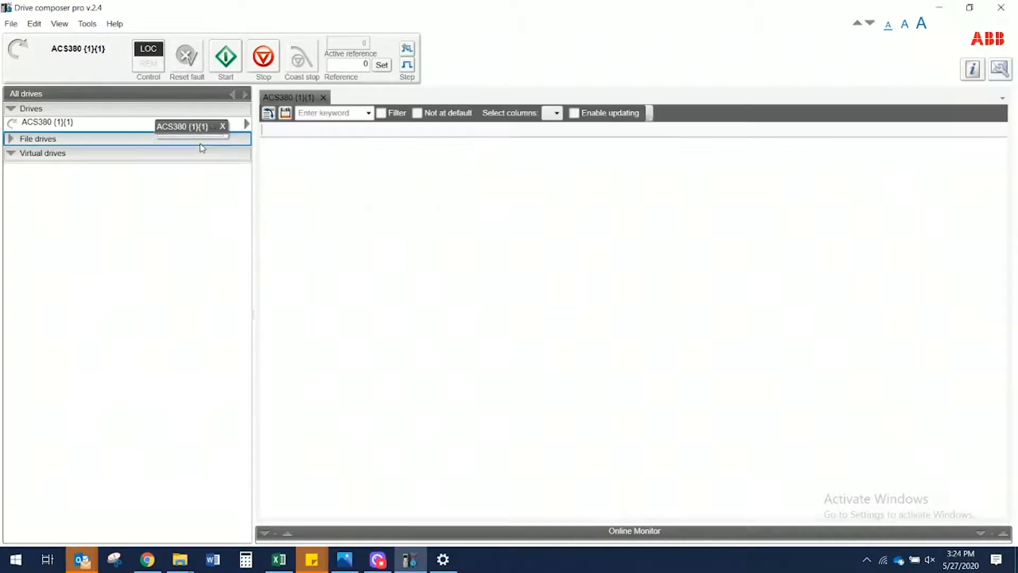
pyautogui.click(51, 121)
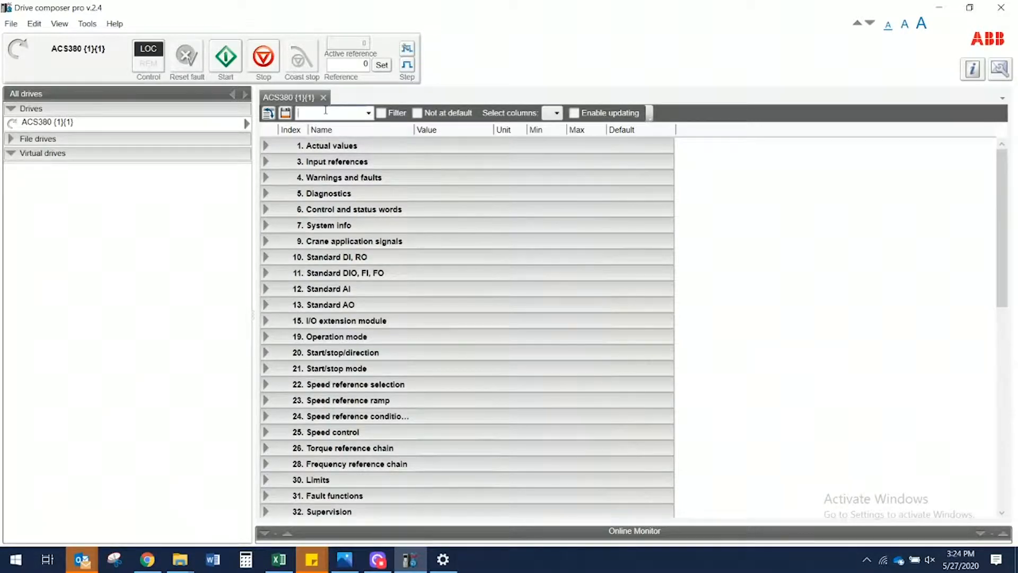
pyautogui.write('start')
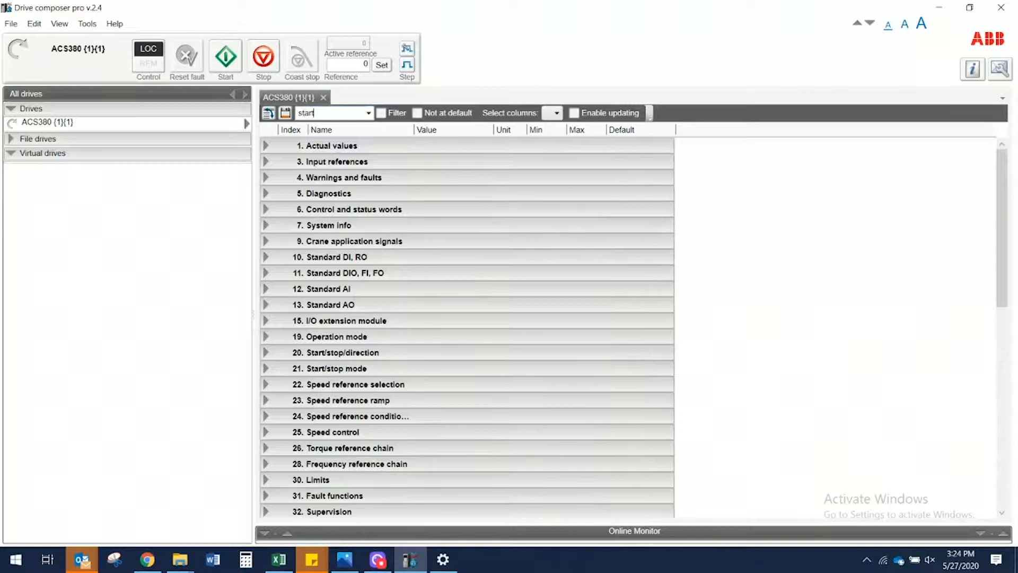
pyautogui.click(381, 112)
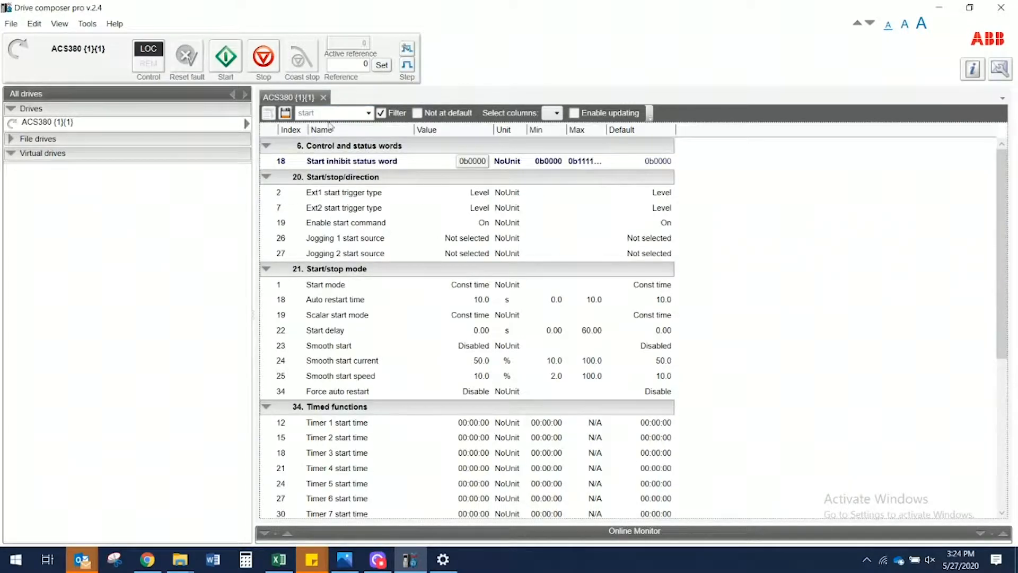
pyautogui.moveTo(484, 226)
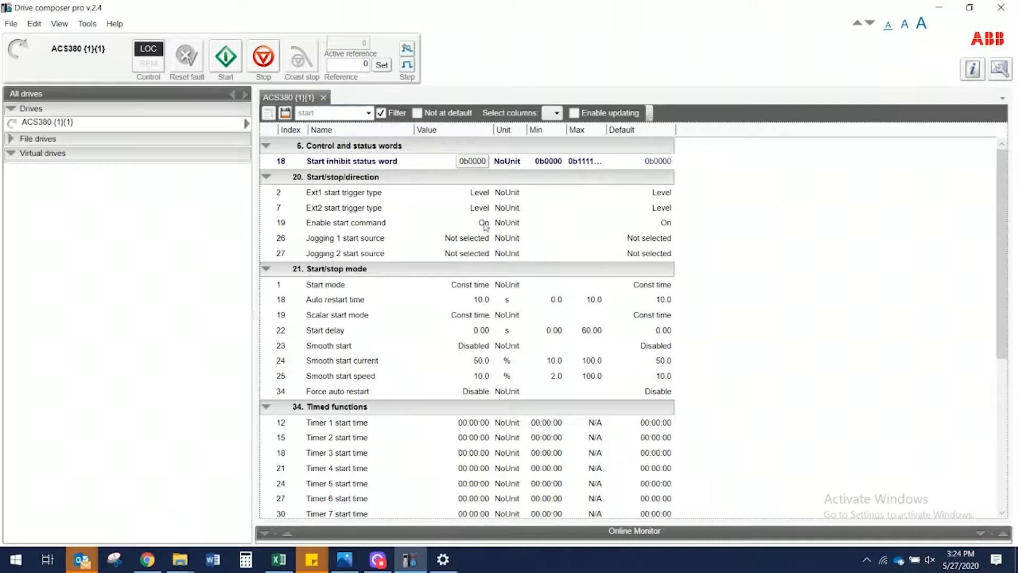
pyautogui.moveTo(680, 191)
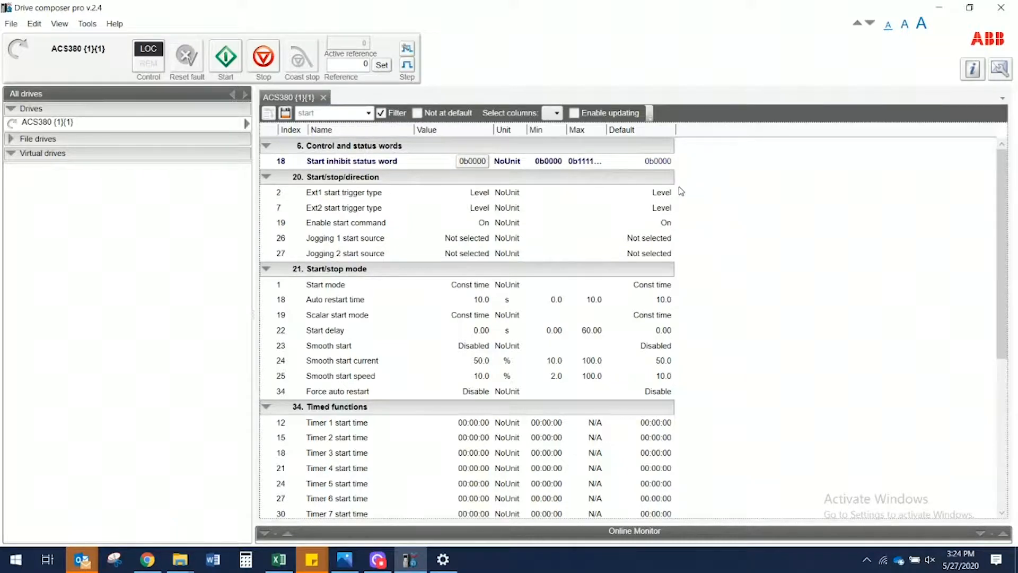
pyautogui.moveTo(987, 170)
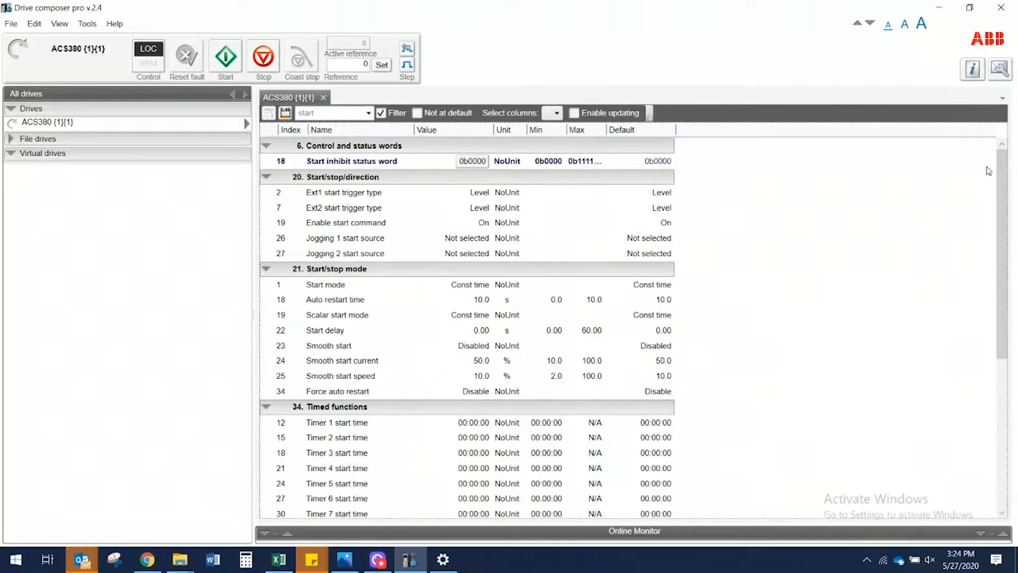
pyautogui.scroll(-3)
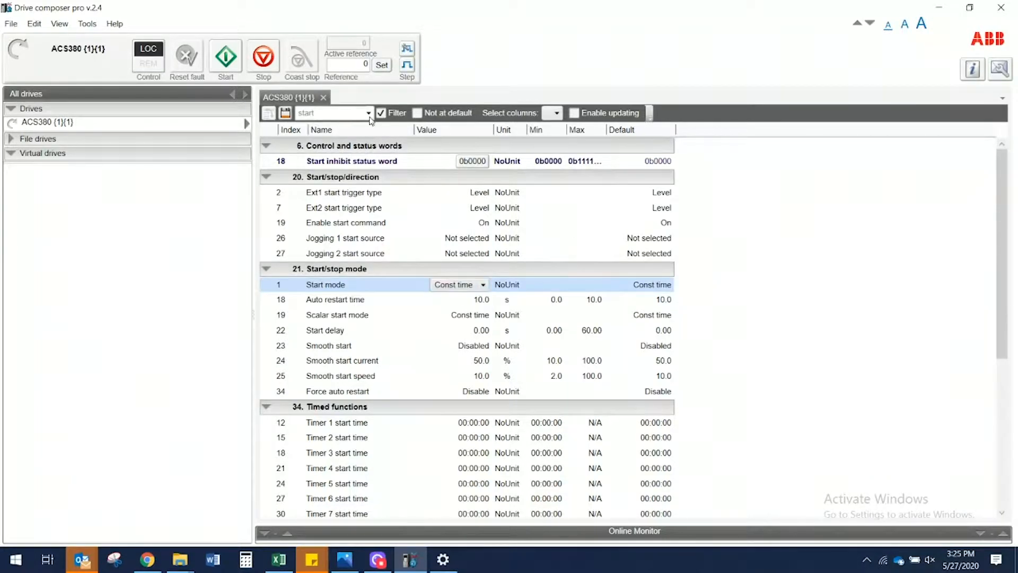
pyautogui.click(381, 113)
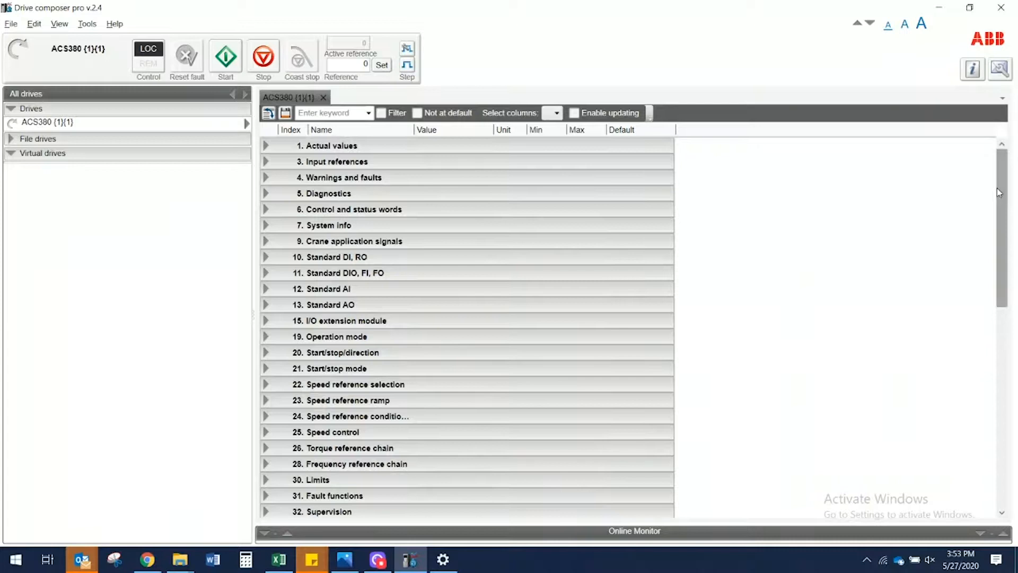
# - Enter the pass code in 96.02, confirm the reload, and briefly expand group 20
pyautogui.scroll(-3)
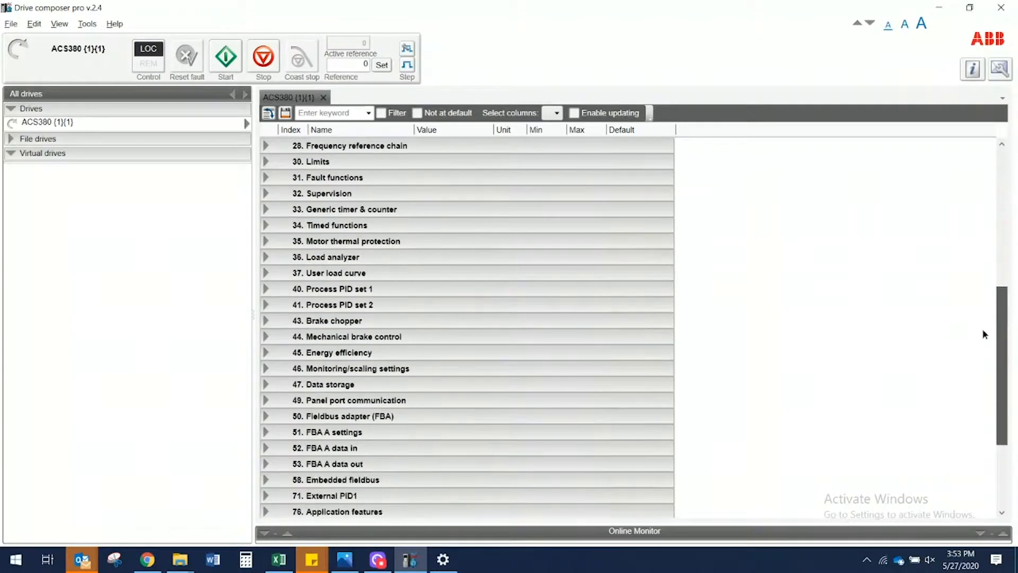
pyautogui.scroll(-3)
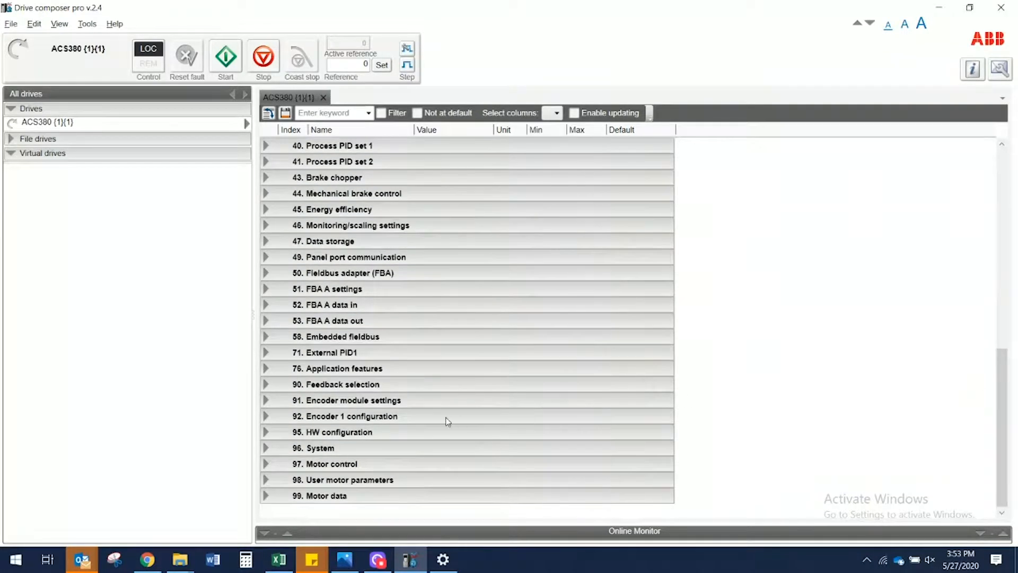
pyautogui.click(266, 448)
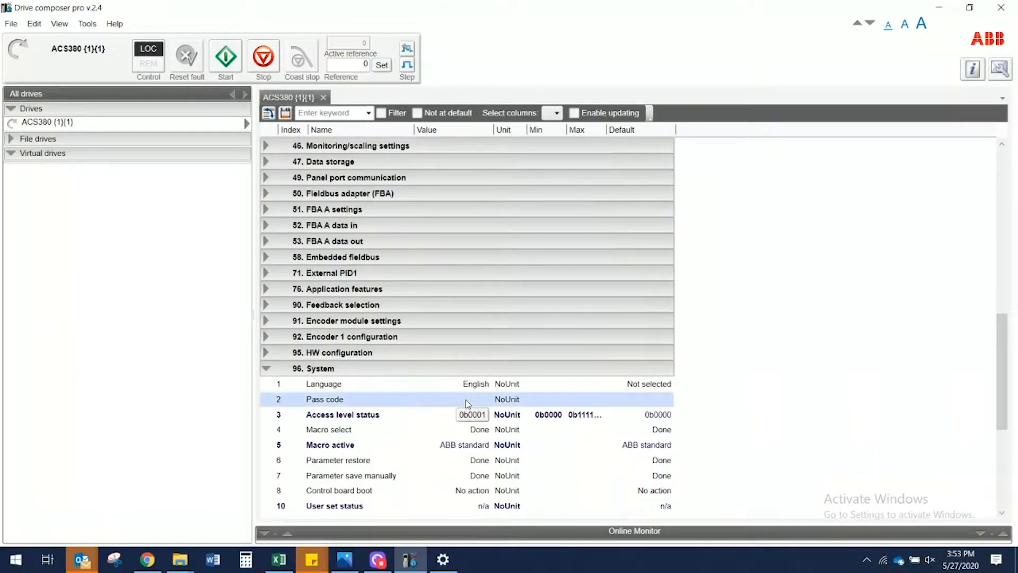
pyautogui.click(460, 399)
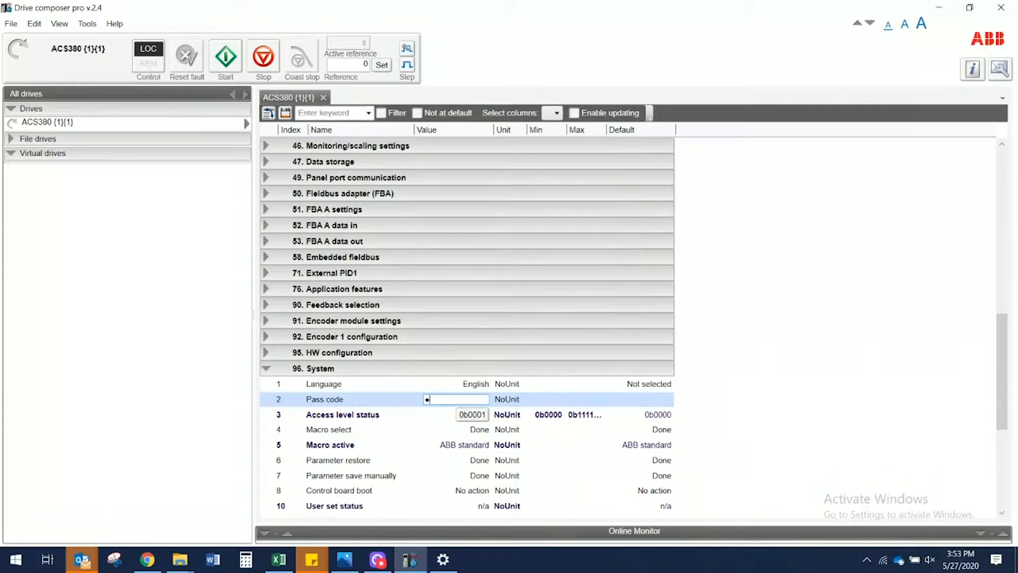
pyautogui.write('••')
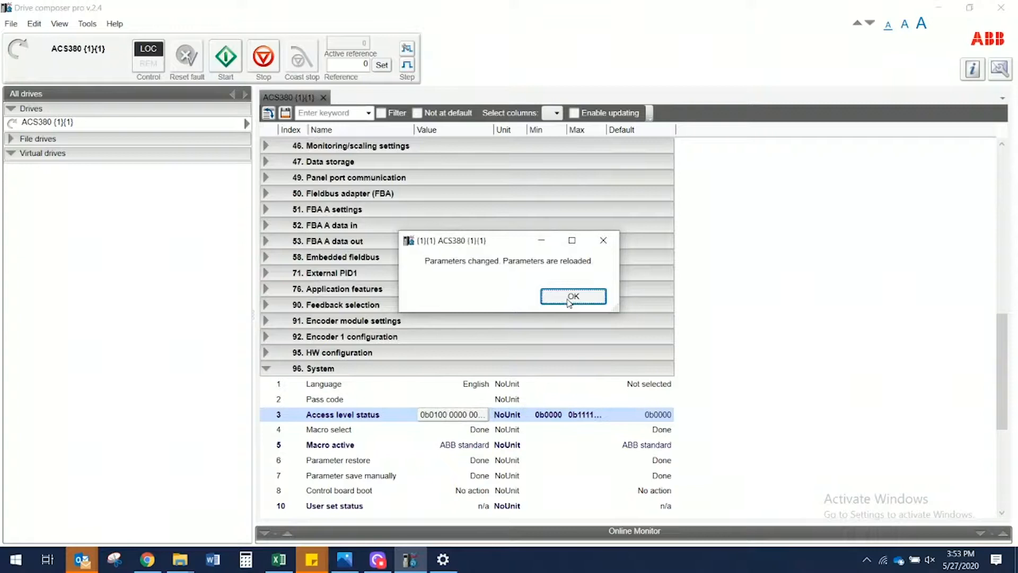
pyautogui.click(573, 296)
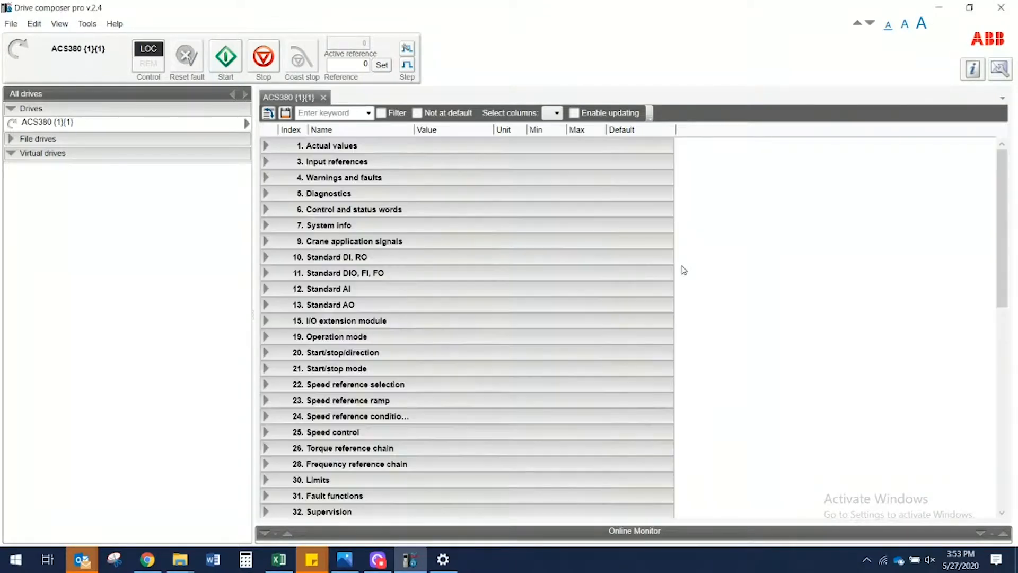
pyautogui.moveTo(399, 256)
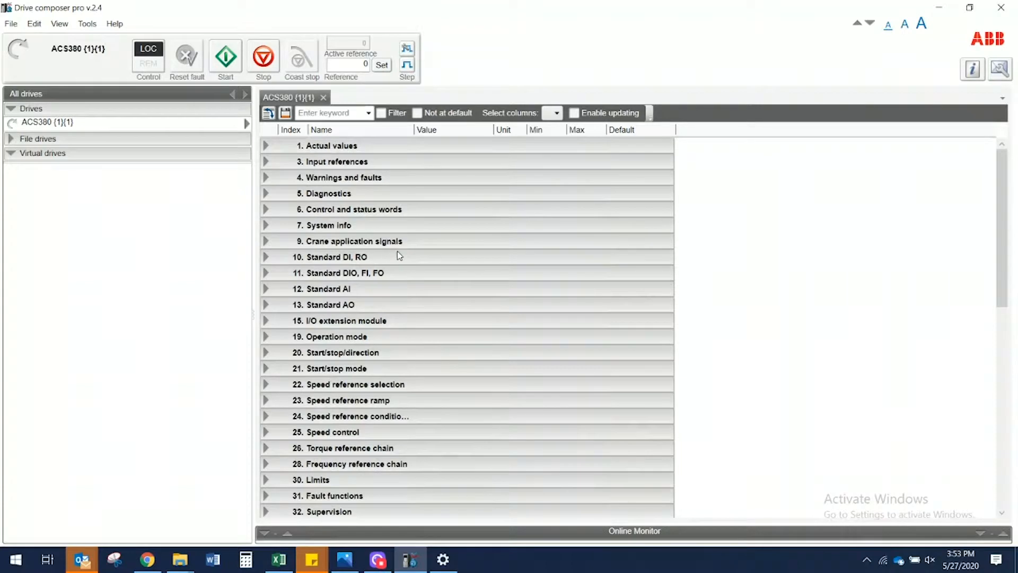
pyautogui.moveTo(282, 359)
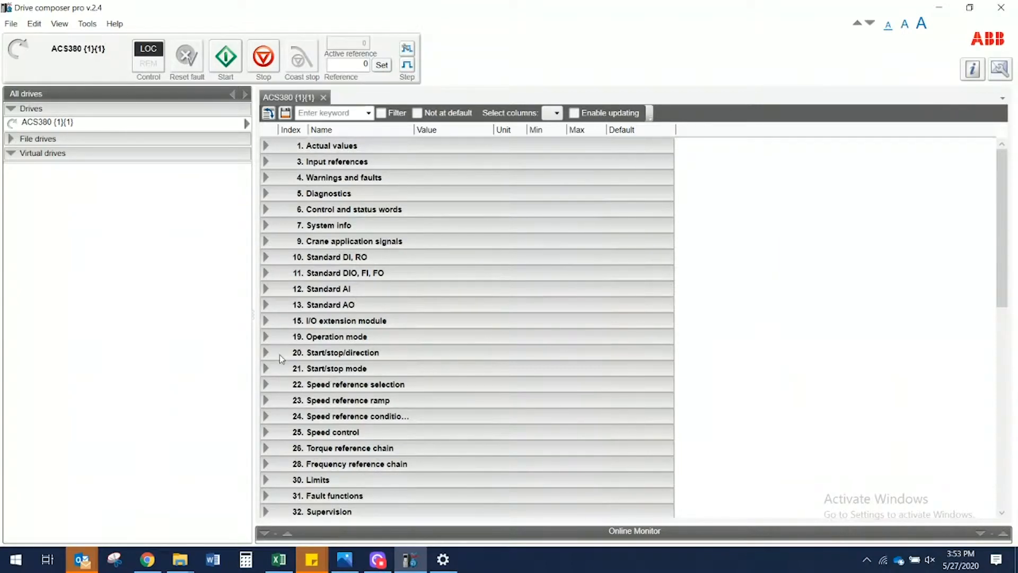
pyautogui.click(266, 352)
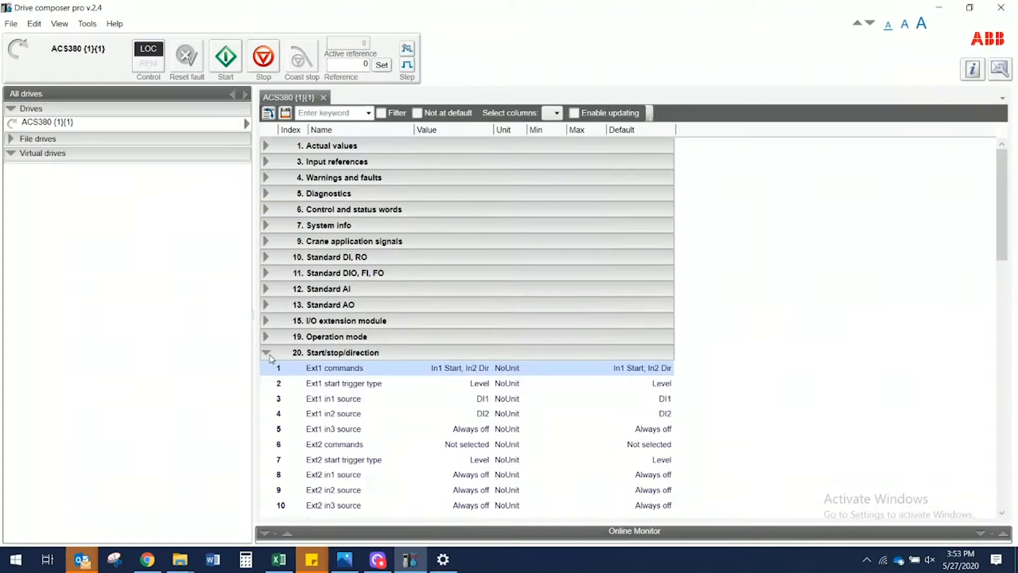
pyautogui.click(266, 352)
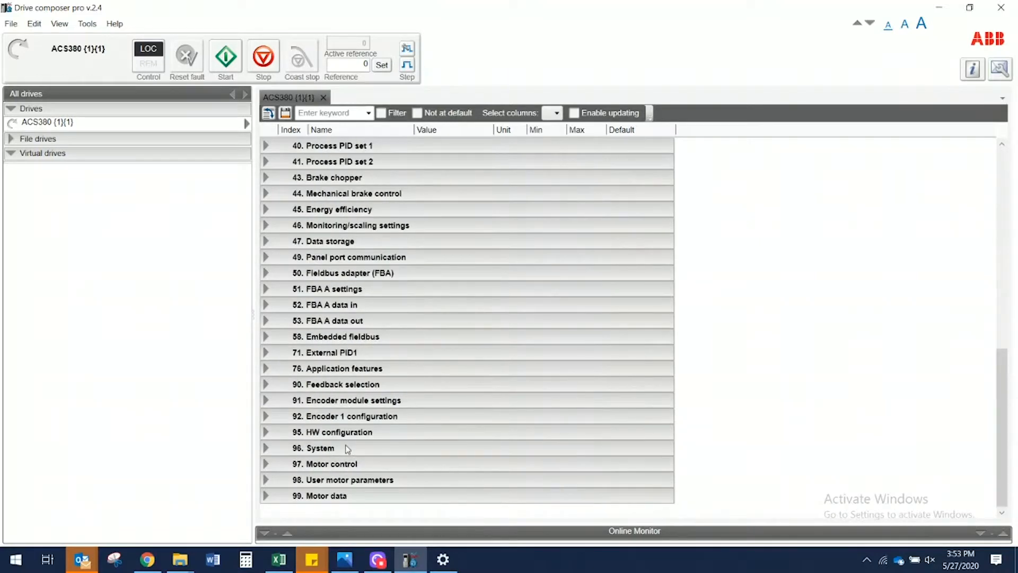
# - Re-enter the 96 System pass code, confirm the reload, and check group 10 Standard DI, RO
pyautogui.click(266, 448)
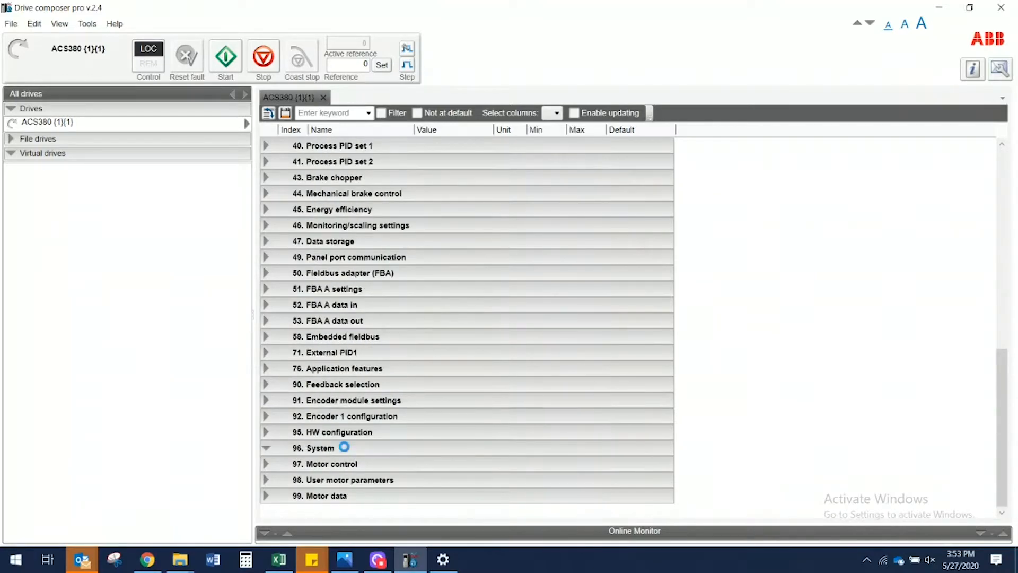
pyautogui.click(266, 447)
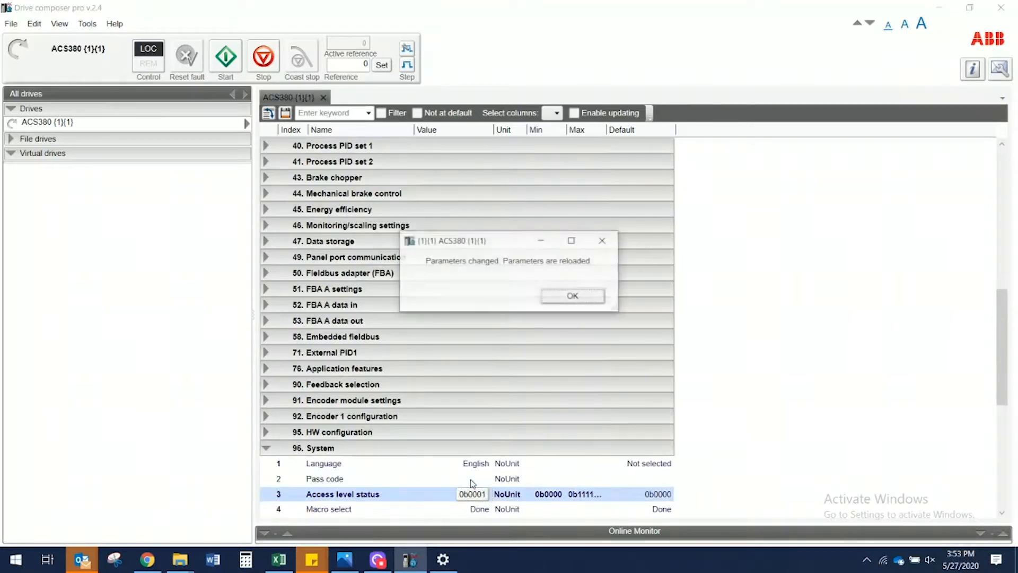
pyautogui.click(572, 296)
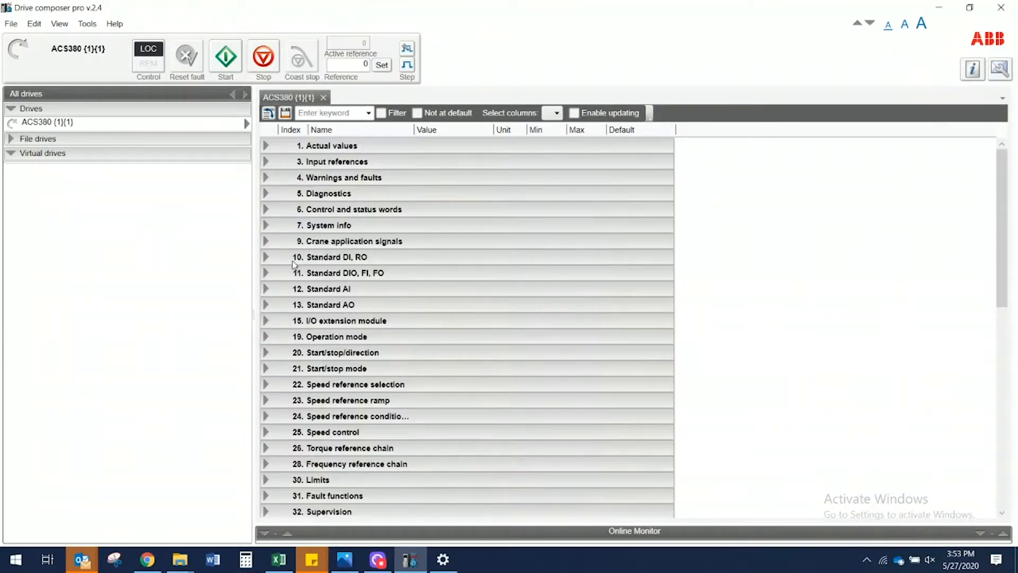
pyautogui.click(266, 257)
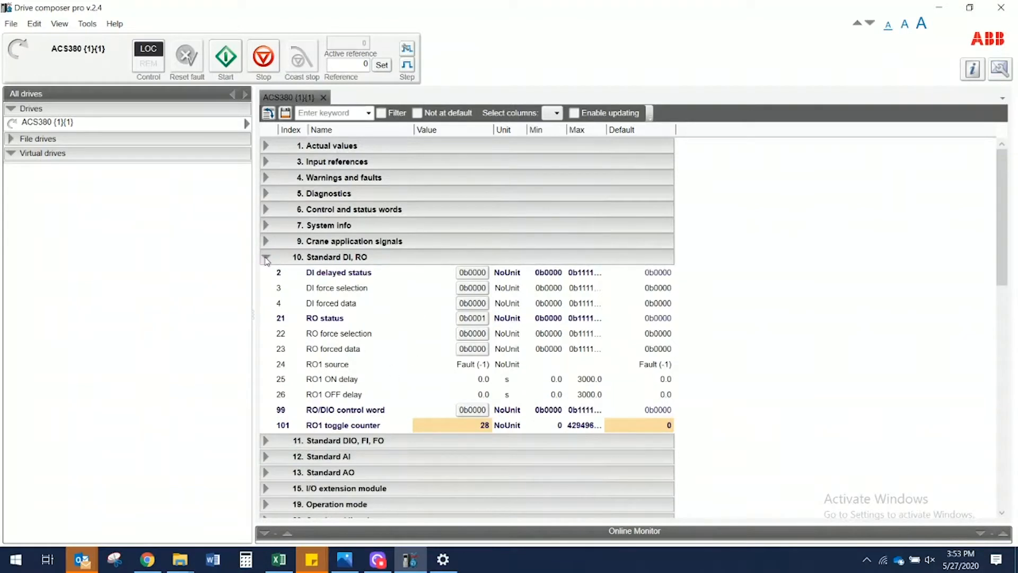
pyautogui.click(266, 260)
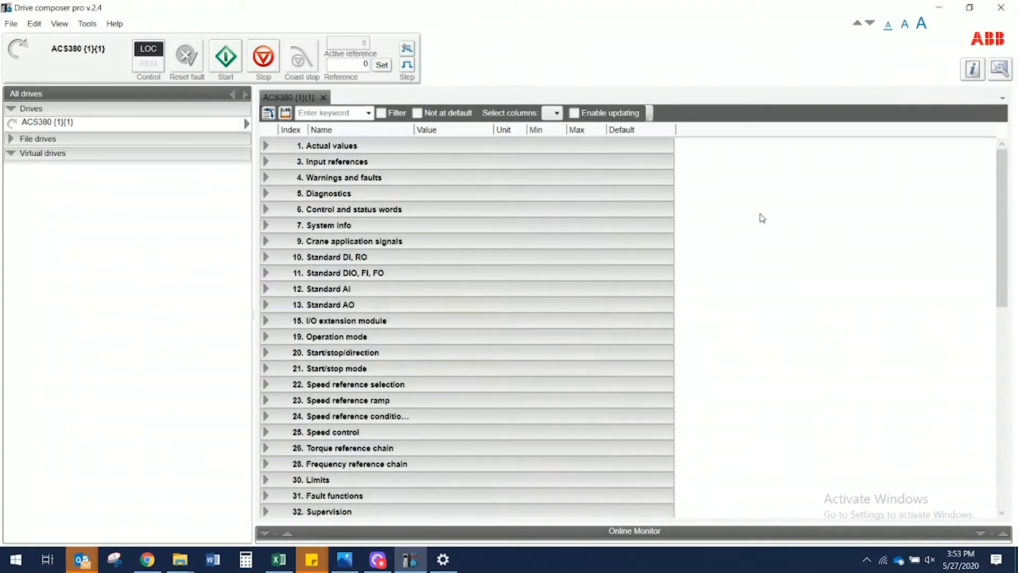